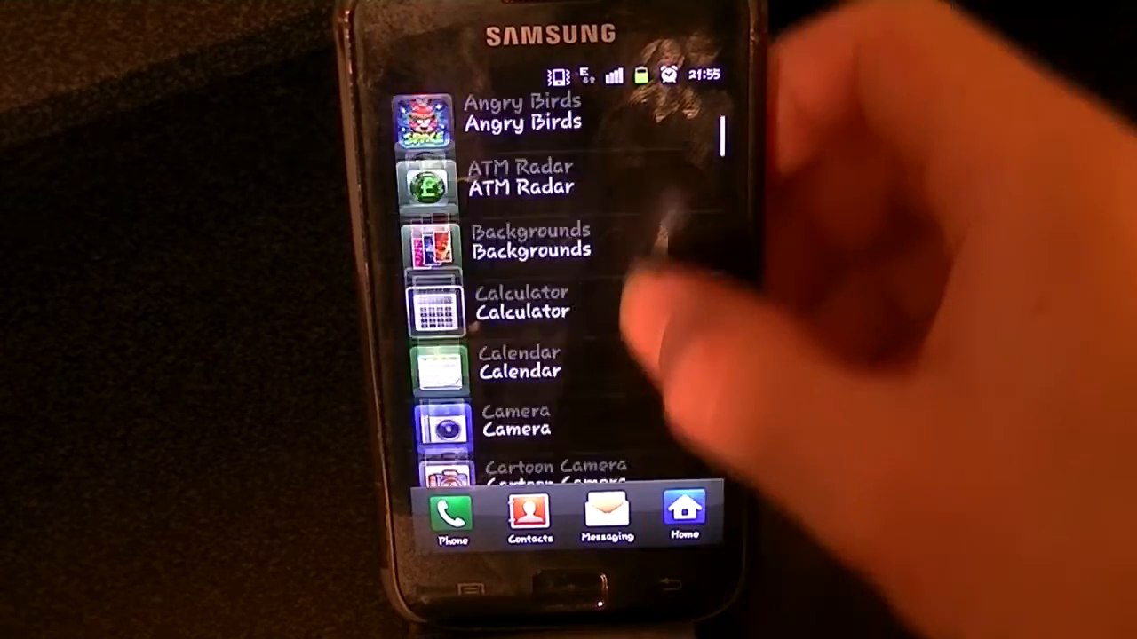
# Start creating a new alarm from the Clock app's Alarm tab
pyautogui.scroll(-3)
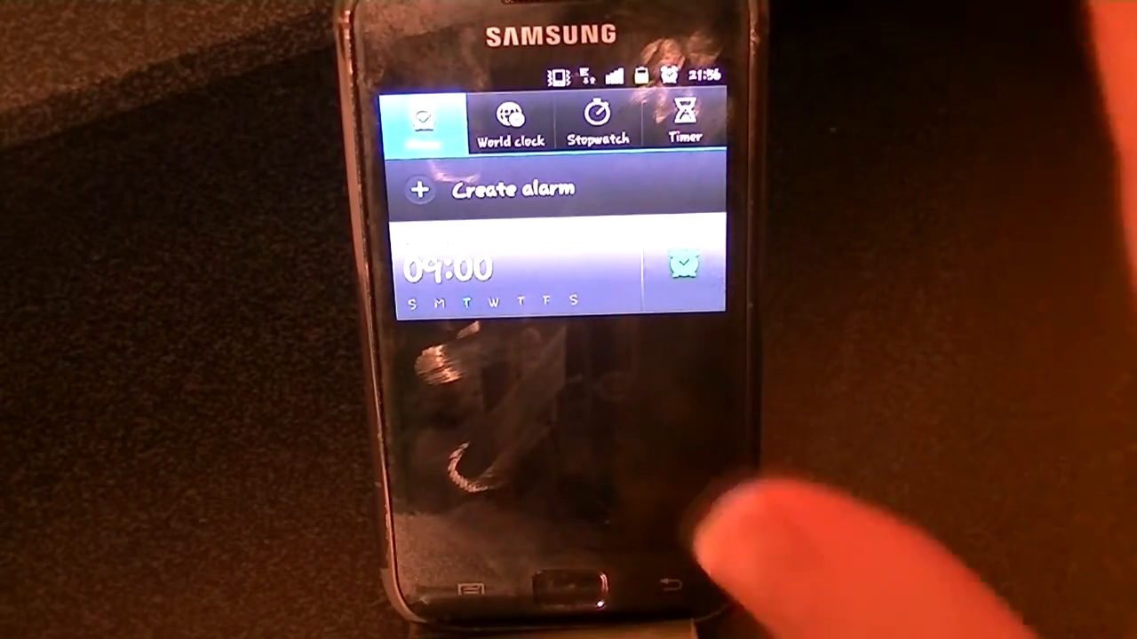
pyautogui.click(684, 264)
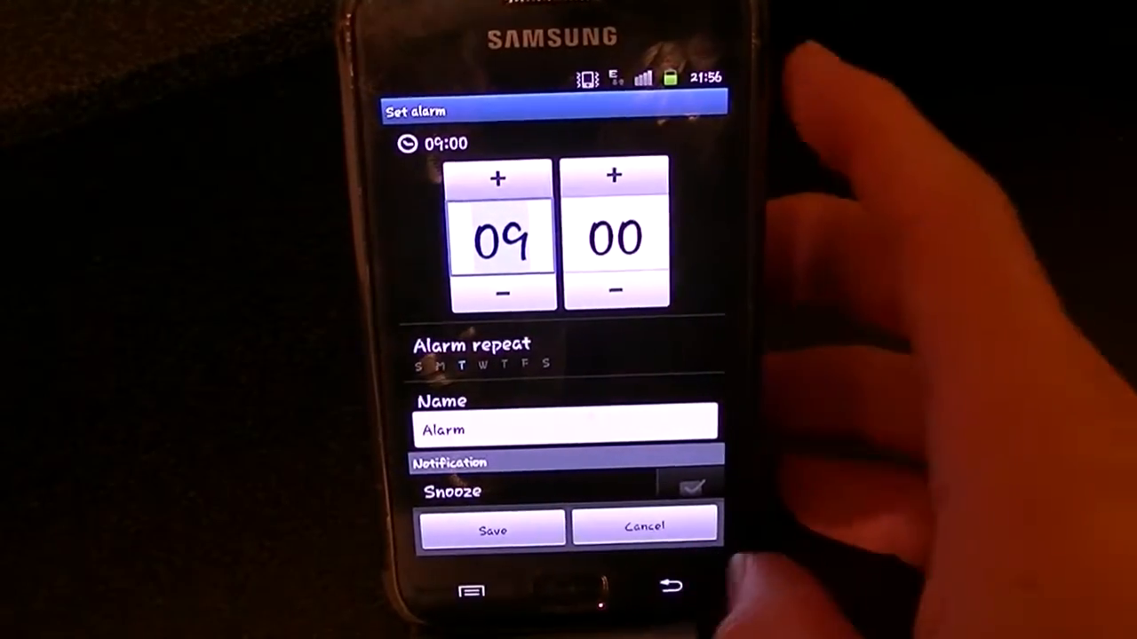
# Set the alarm time to 16:00 and save it to the alarm list
pyautogui.click(490, 529)
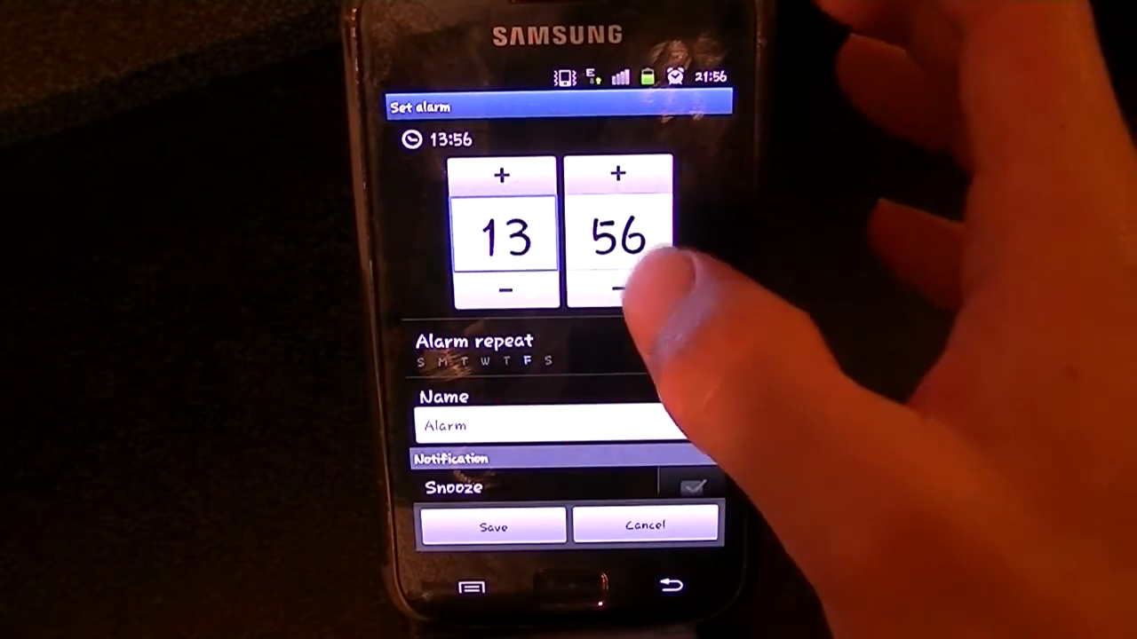
pyautogui.click(504, 176)
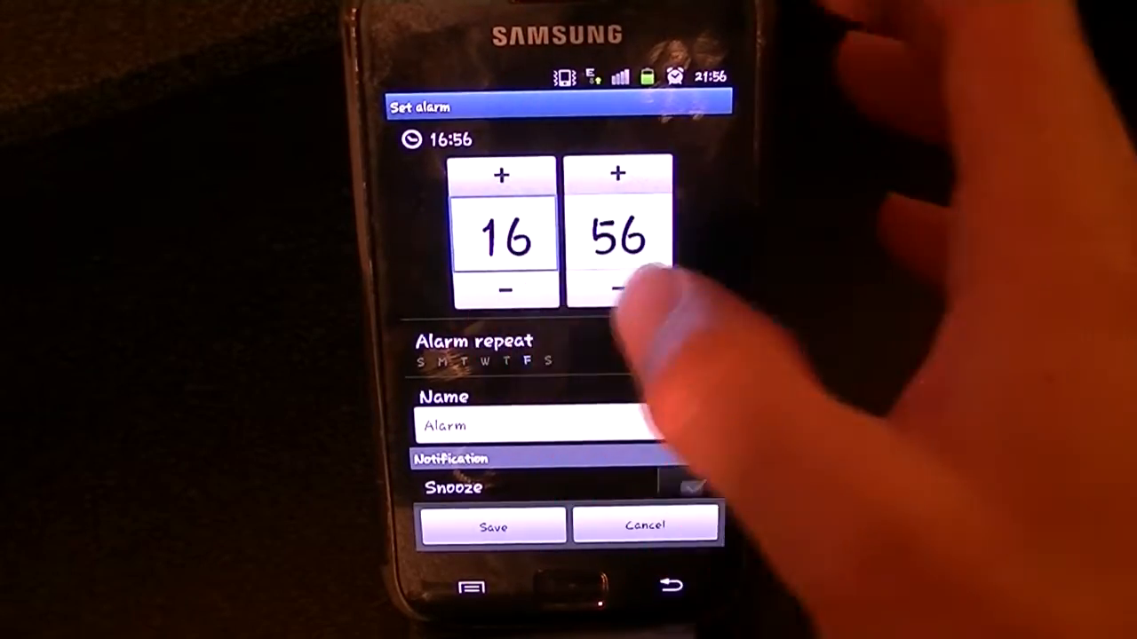
pyautogui.click(618, 238)
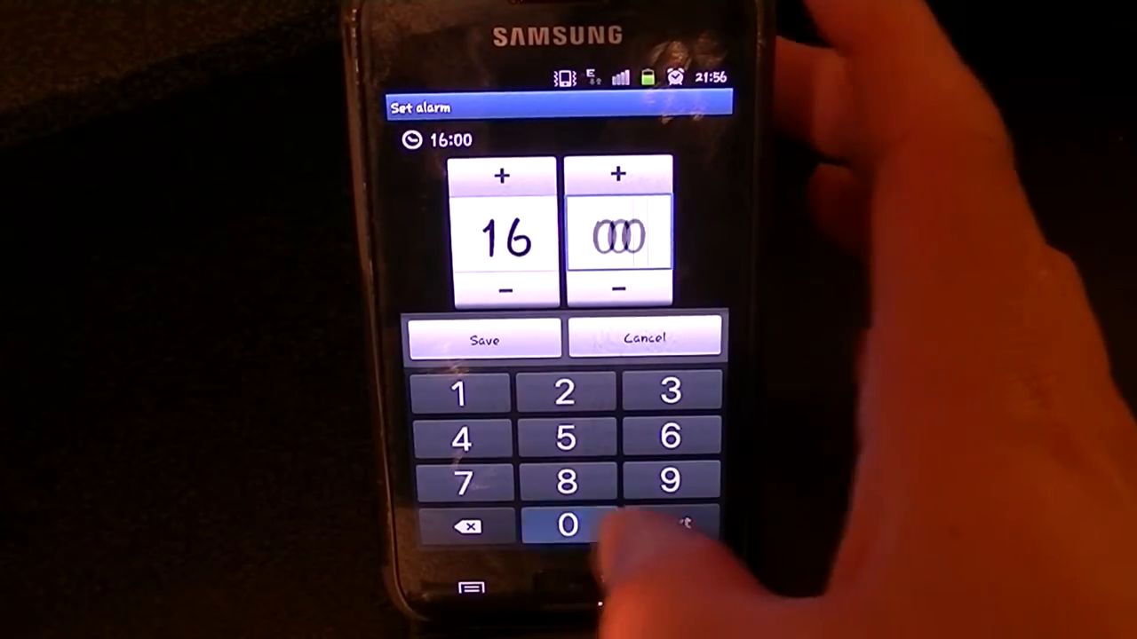
pyautogui.click(485, 341)
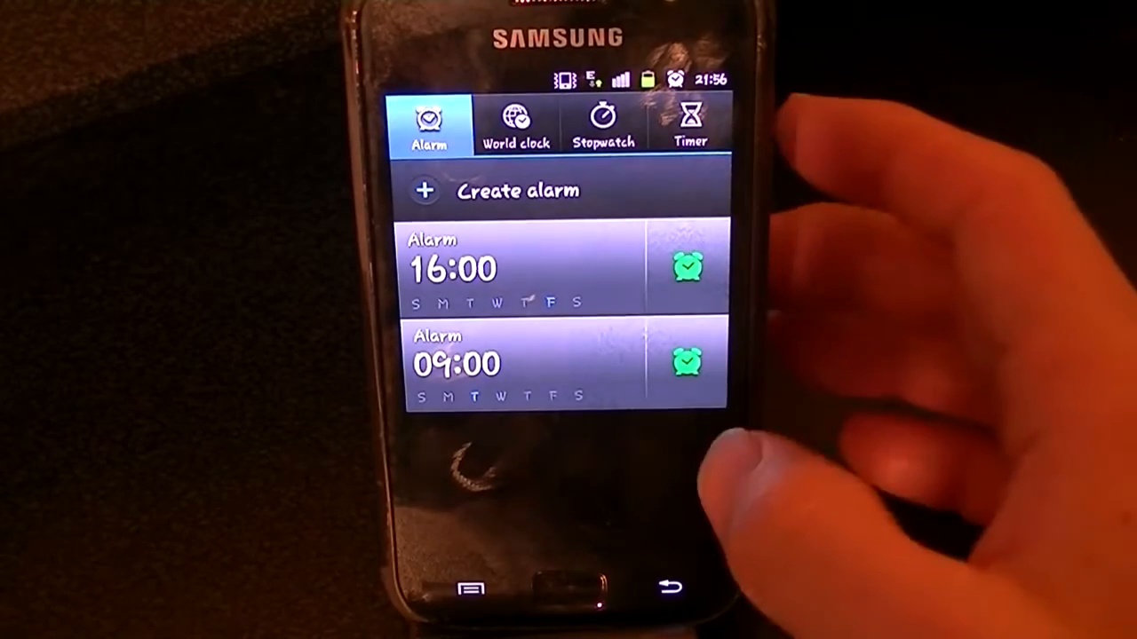
# Reopen the 16:00 alarm and bring up its Alarm type choices under Sound
pyautogui.click(453, 268)
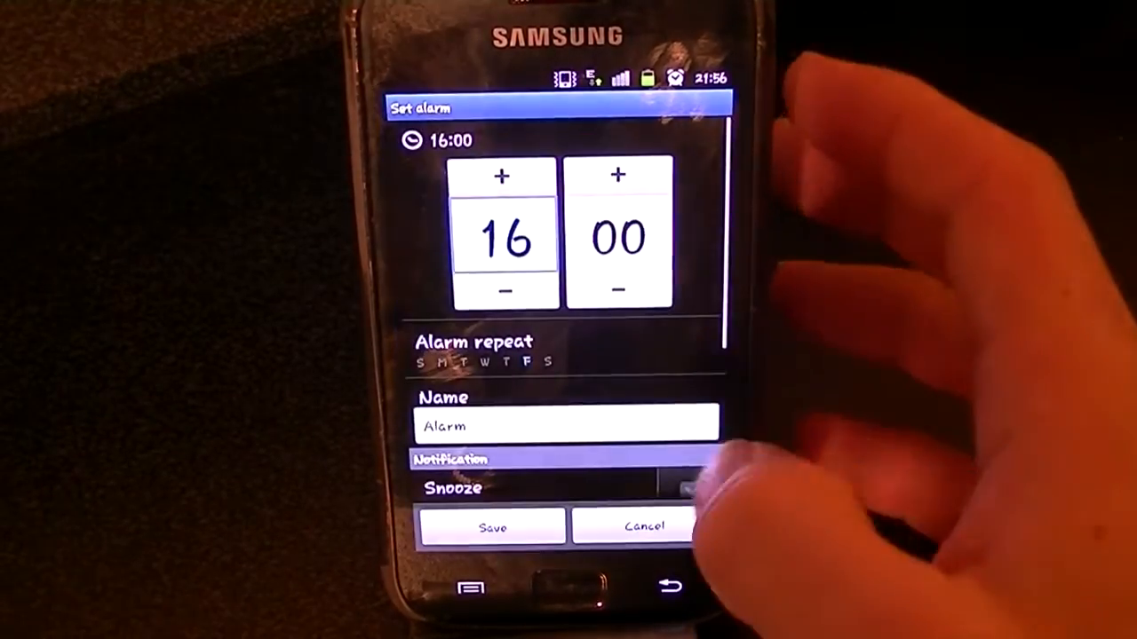
pyautogui.scroll(-3)
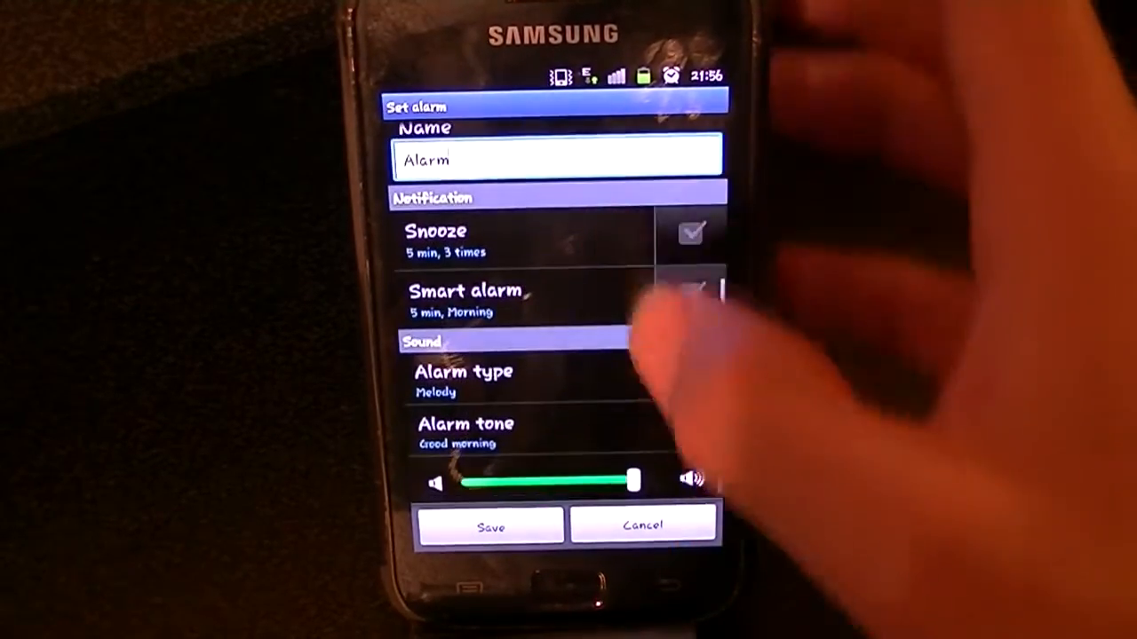
pyautogui.click(462, 239)
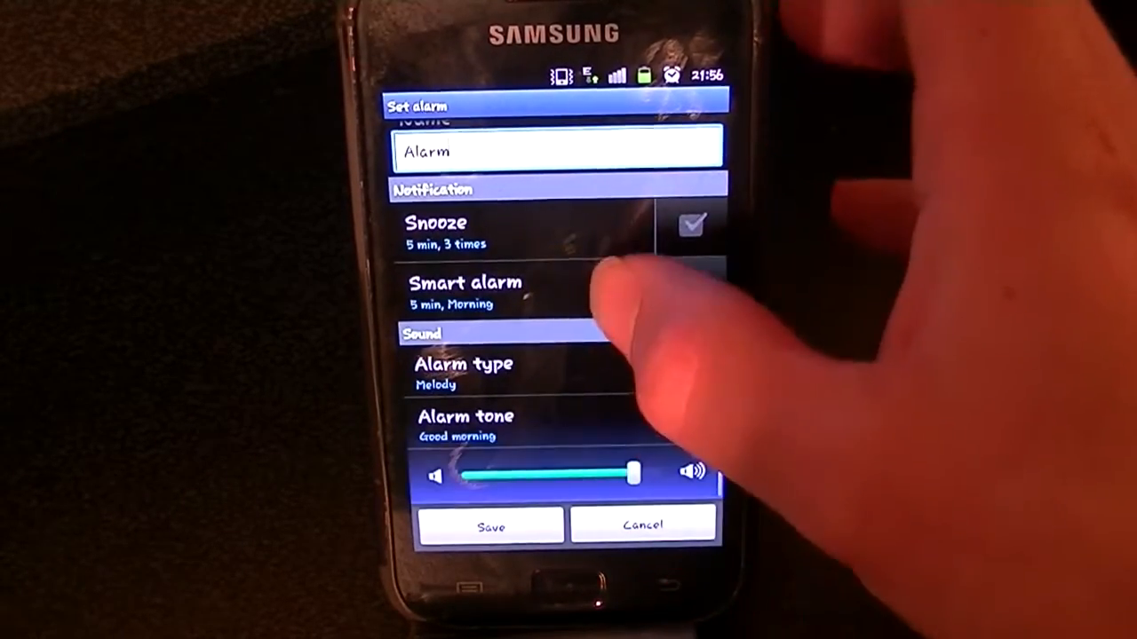
pyautogui.click(464, 373)
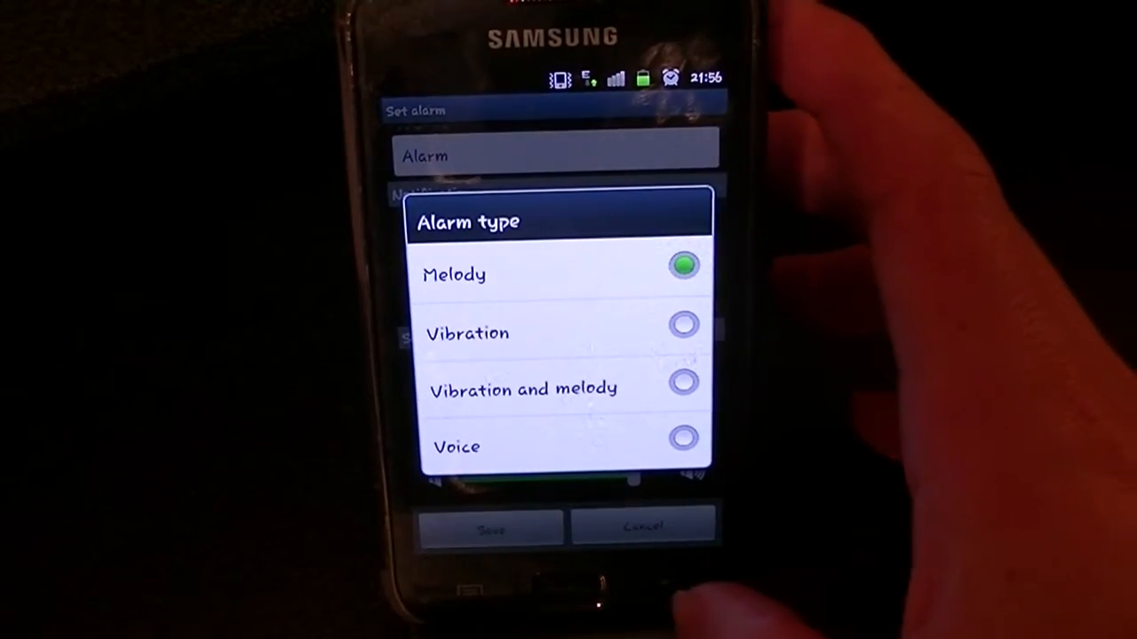
# Keep Melody as the alarm type, check the alarm tone, and save the 16:00 alarm
pyautogui.click(455, 273)
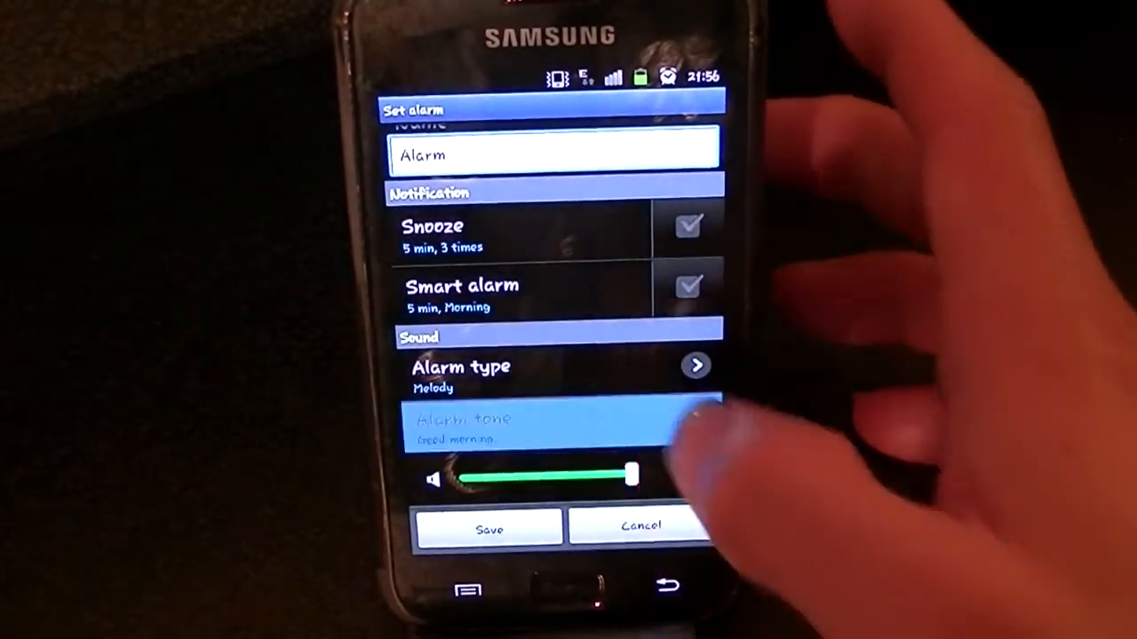
pyautogui.click(550, 426)
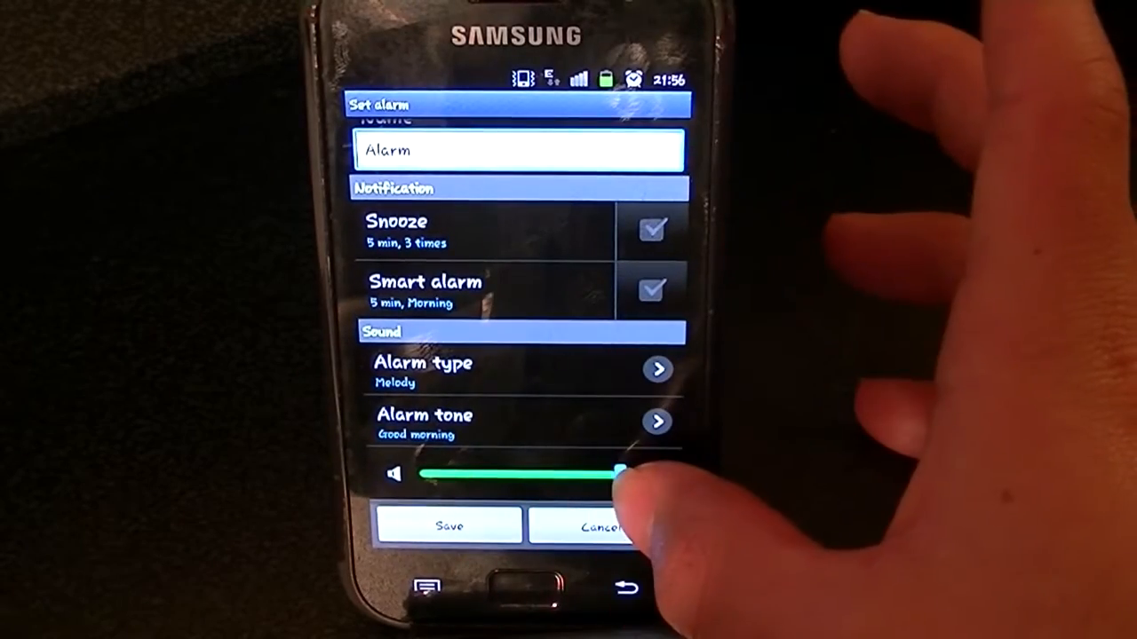
pyautogui.click(604, 524)
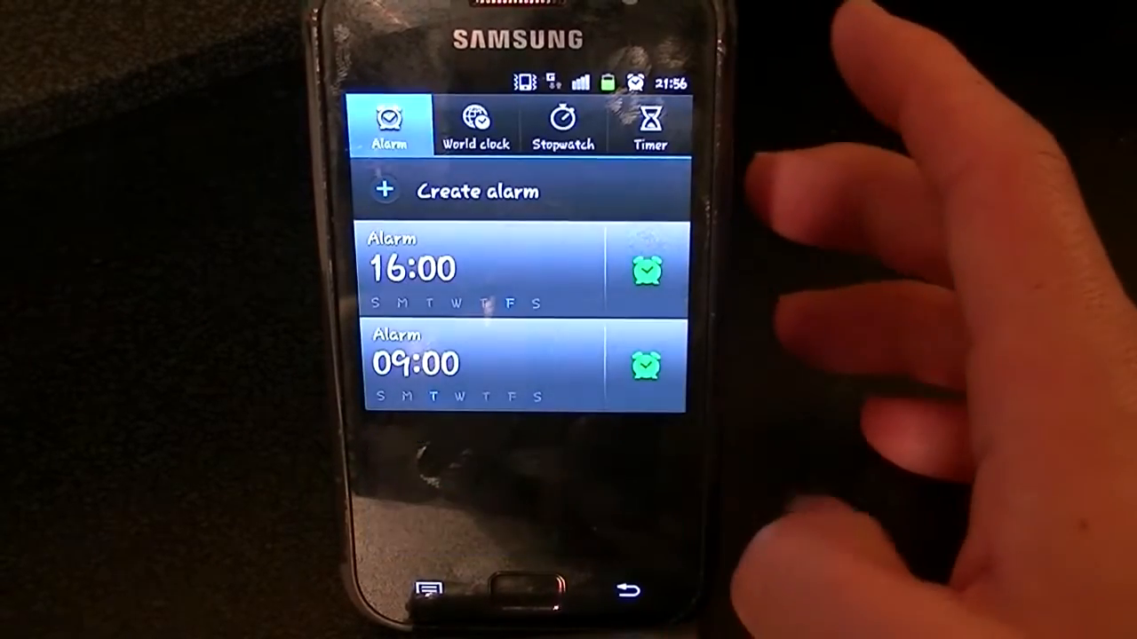